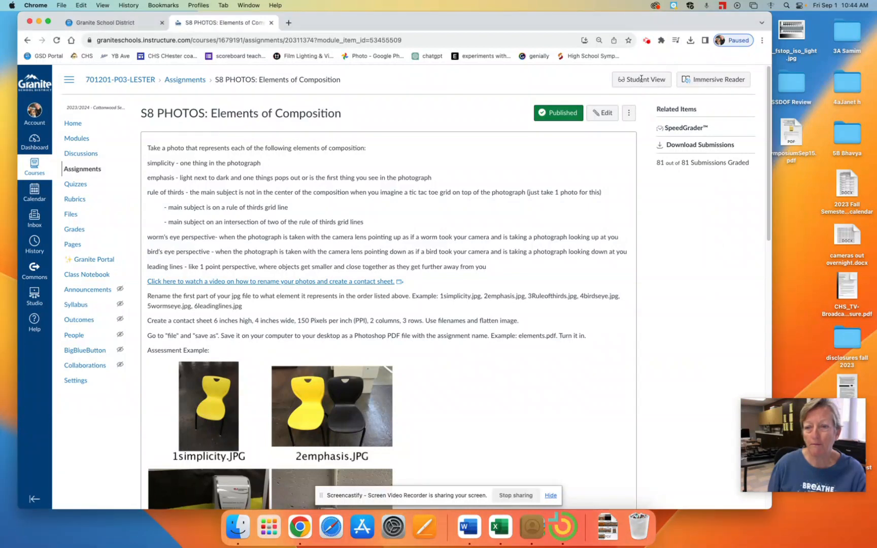
- Switch the S8 PHOTOS: Elements of Composition assignment into Student View
left_click(641, 79)
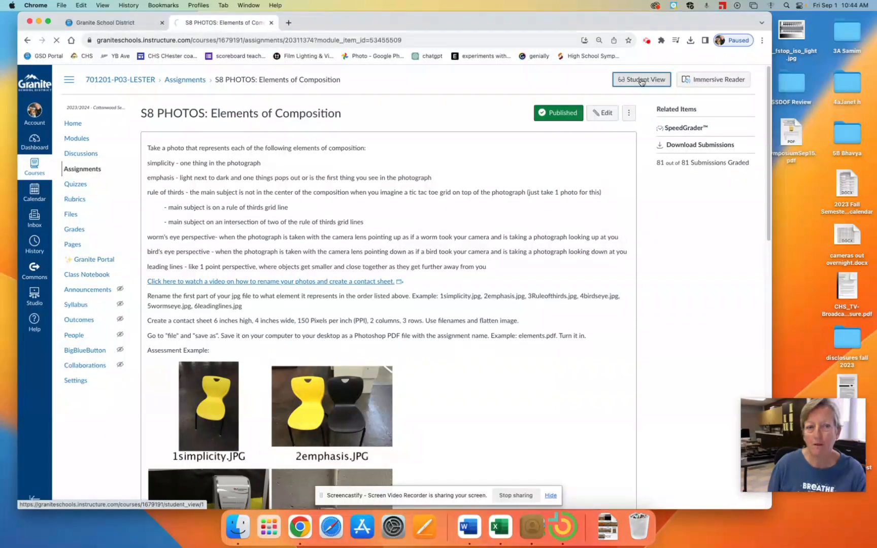
left_click(640, 79)
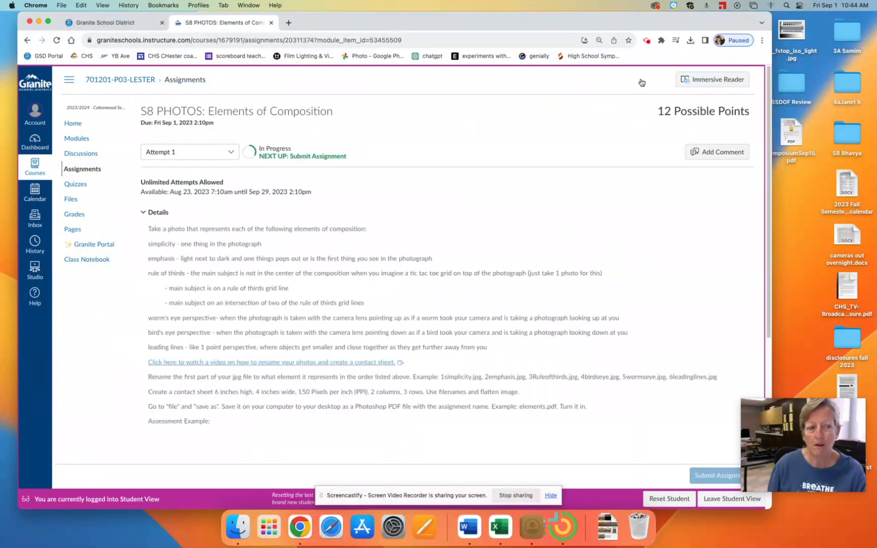
- Launch Immersive Reader and reduce its text size from 36 to 20 in Text Preferences
scroll("down", 3)
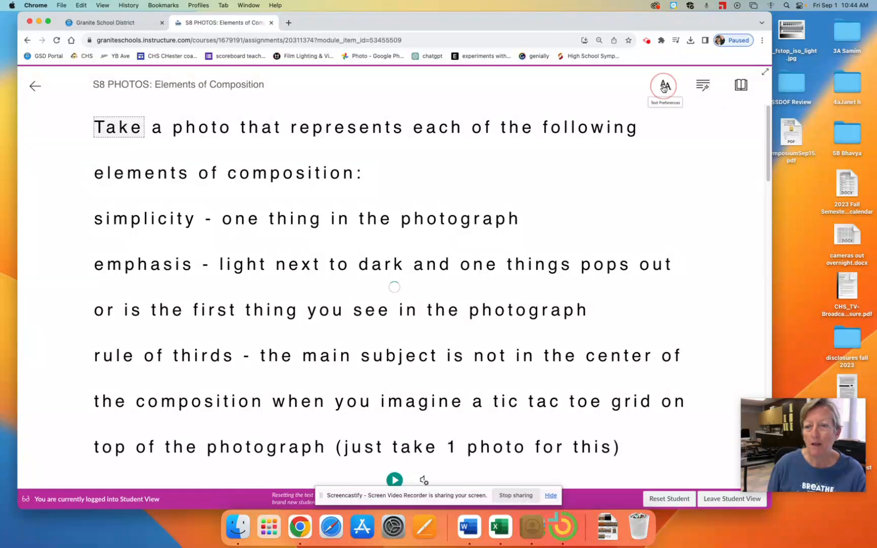
left_click(664, 86)
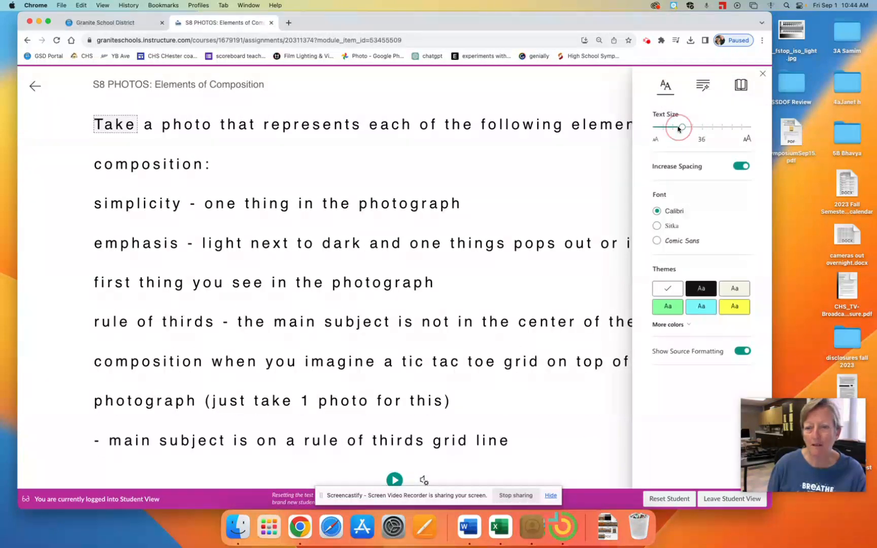
left_click_drag(682, 126, 663, 127)
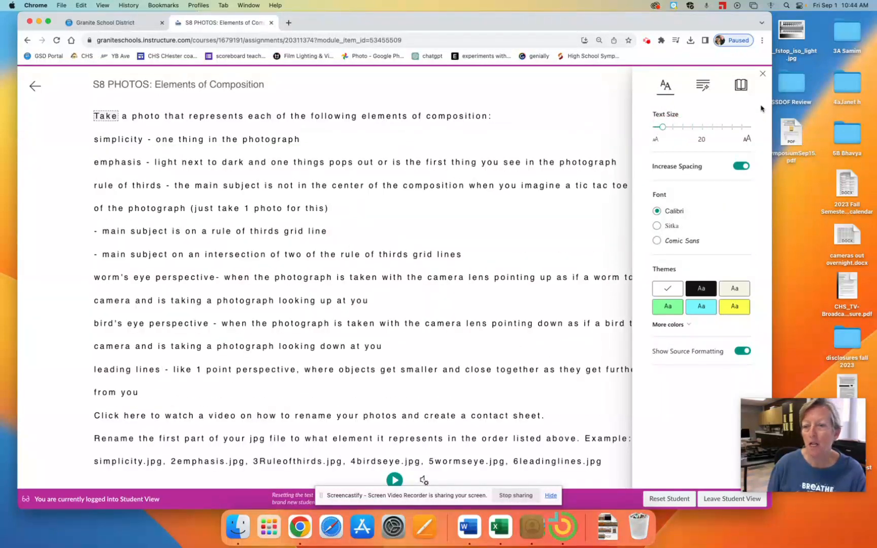
mouse_move(741, 85)
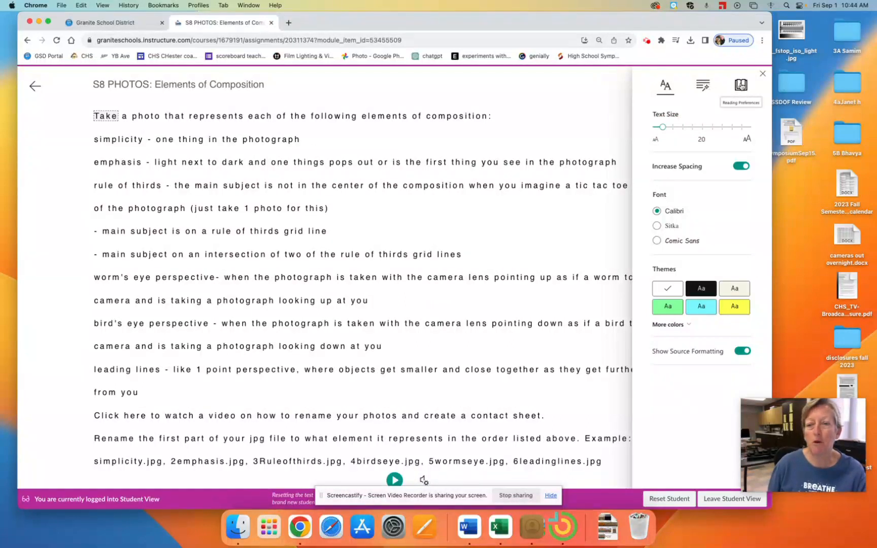
- Choose Spanish (Mexico) as the translation language in Reading Preferences
left_click(741, 86)
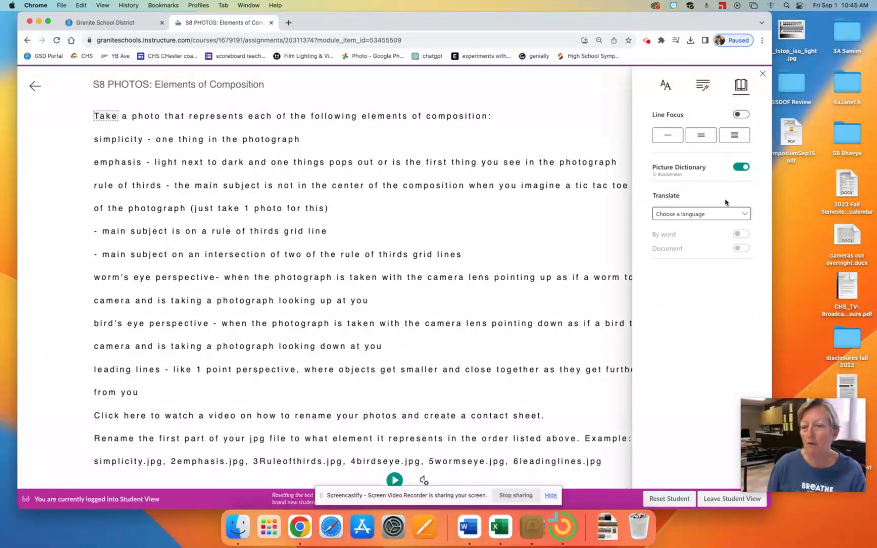
left_click(699, 213)
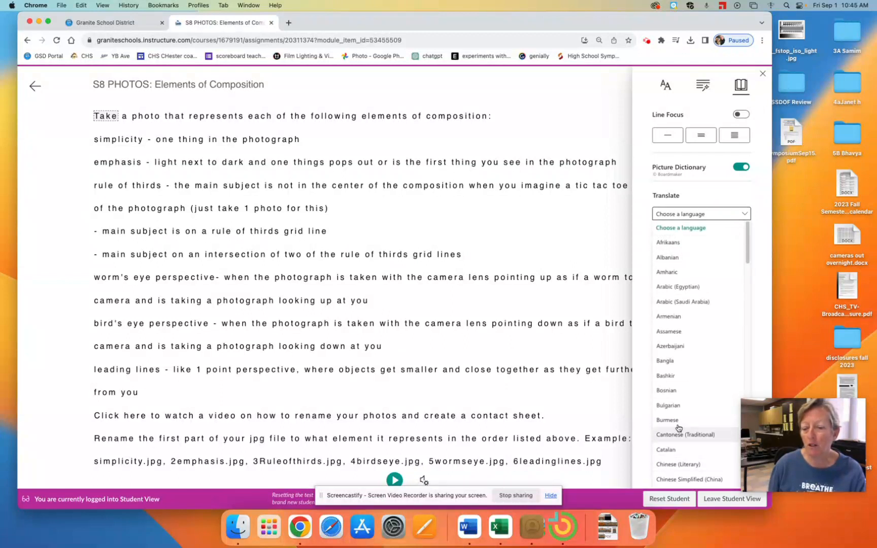
scroll("down", 3)
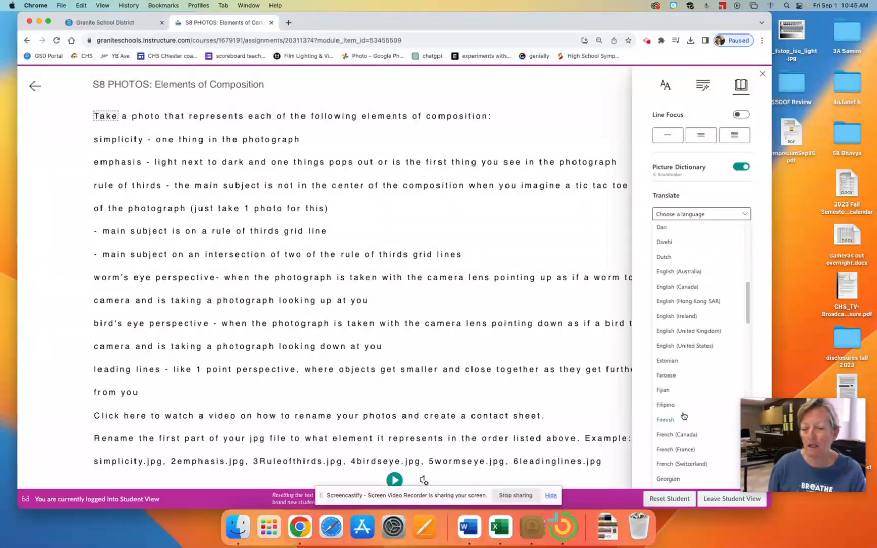
scroll("down", 3)
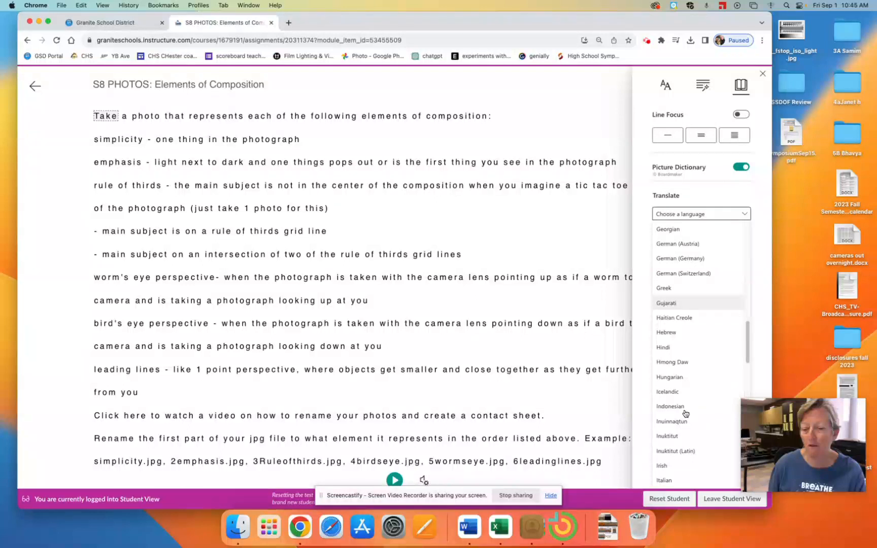
scroll("down", 3)
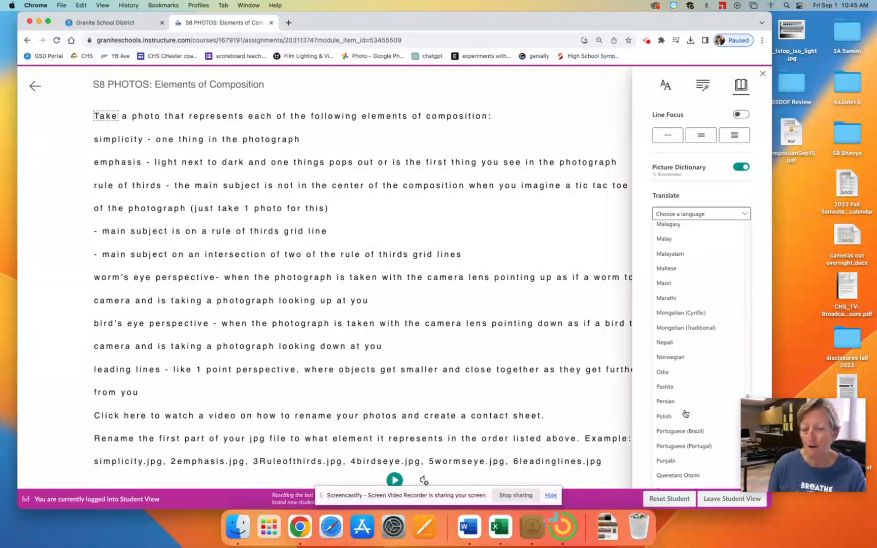
scroll("down", 3)
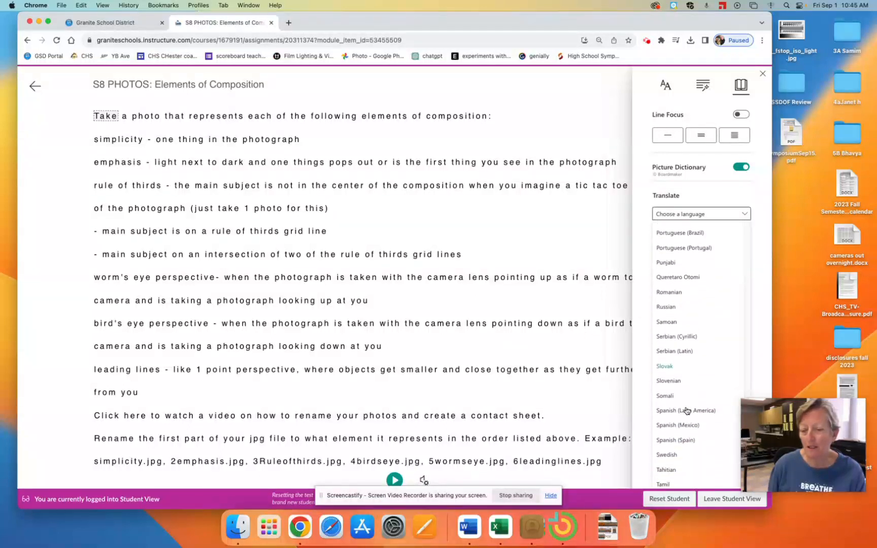
left_click(676, 425)
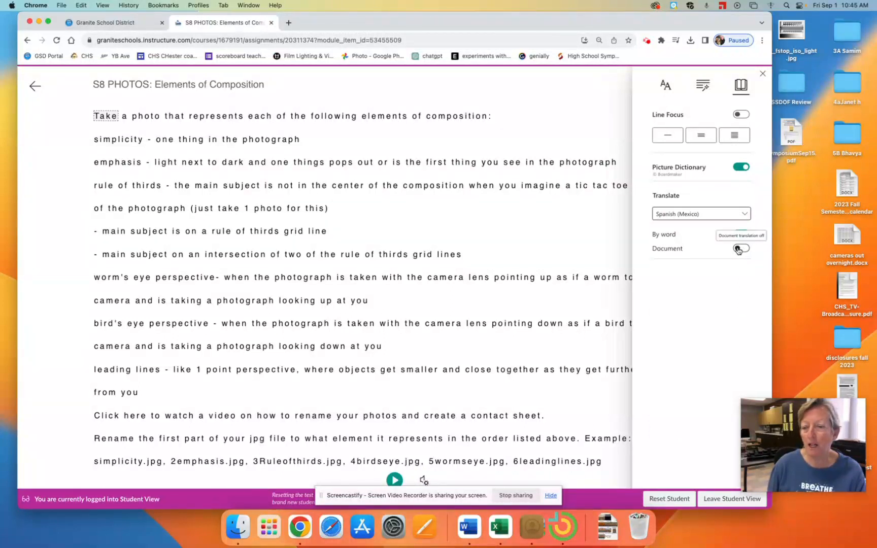
- Turn on Document and By word translation, then dismiss the Reading Preferences panel
left_click(741, 248)
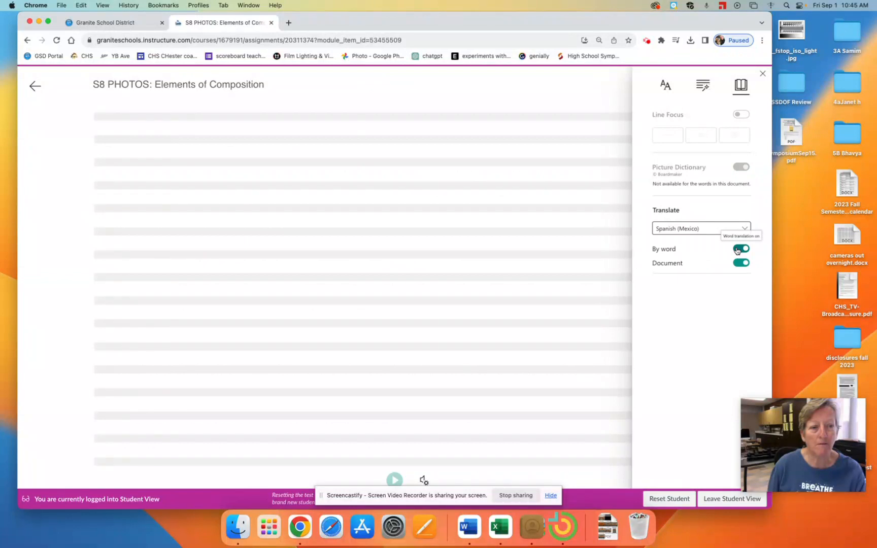
left_click(740, 263)
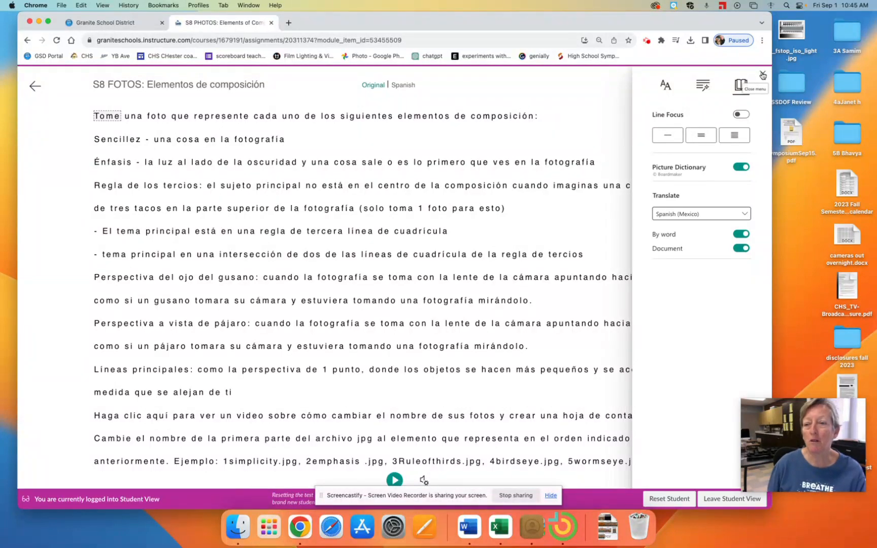
left_click(752, 85)
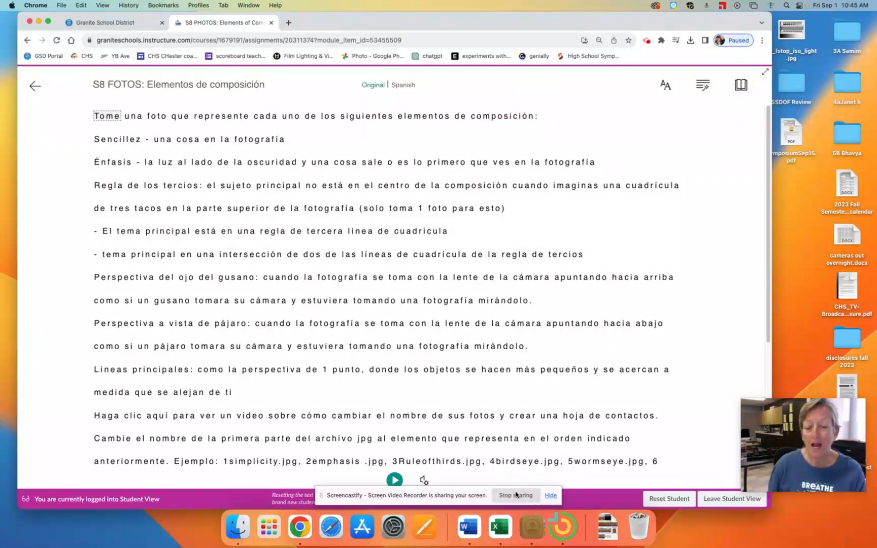